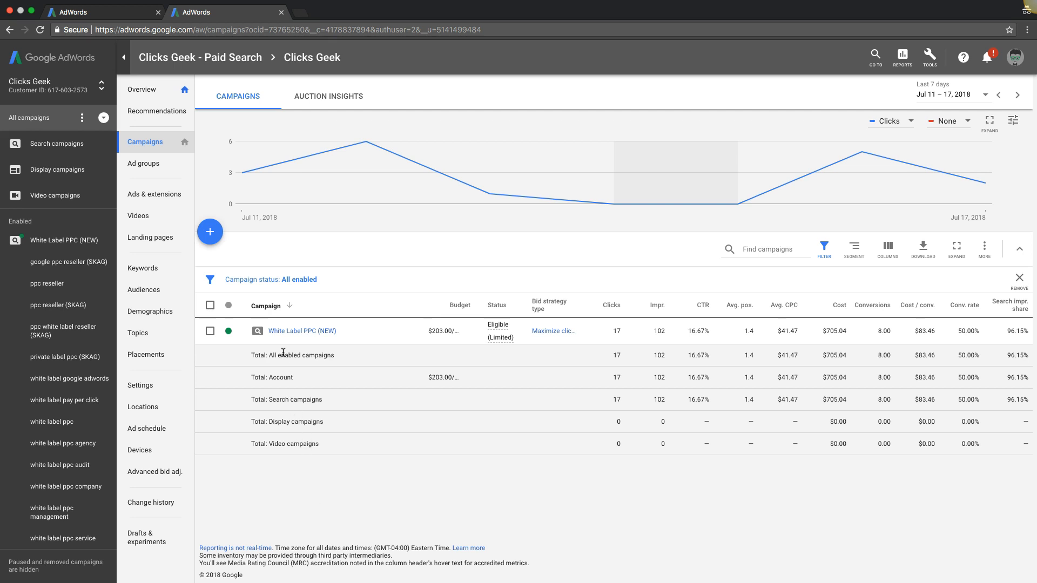
Step: Open White Label PPC (NEW) and set the ad groups table segment to None
left_click(301, 331)
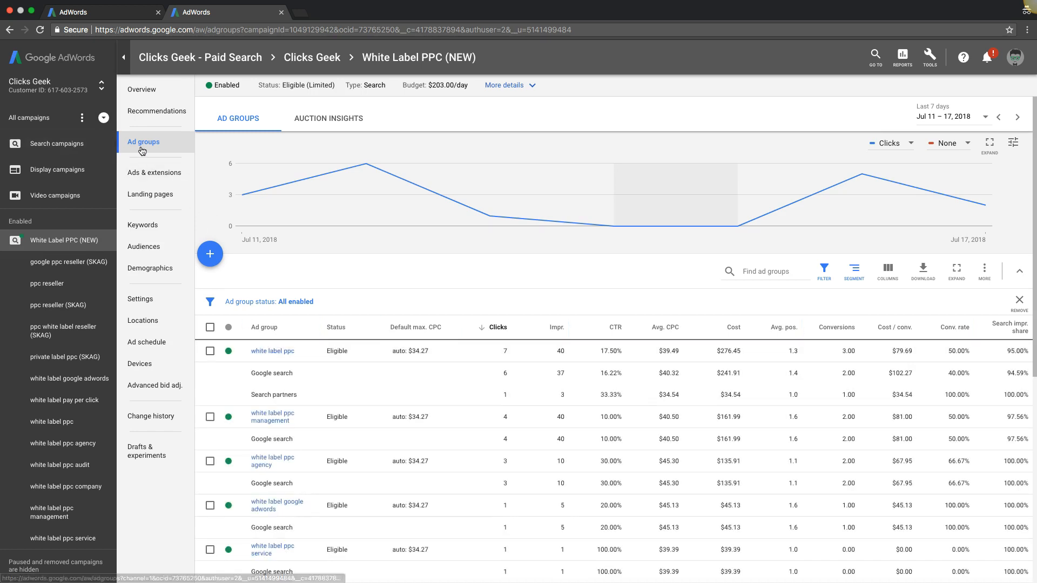
left_click(854, 271)
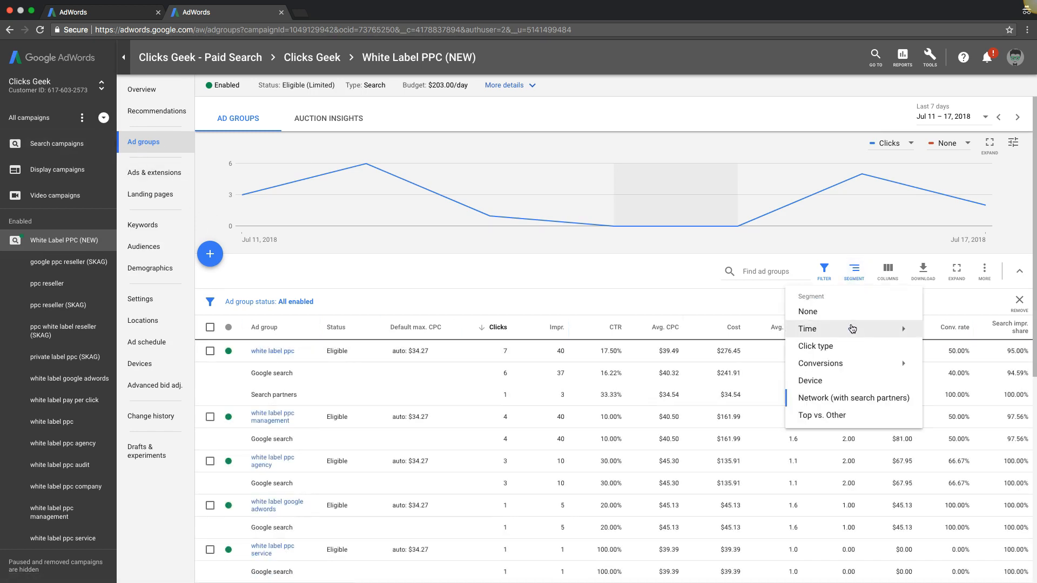
left_click(808, 312)
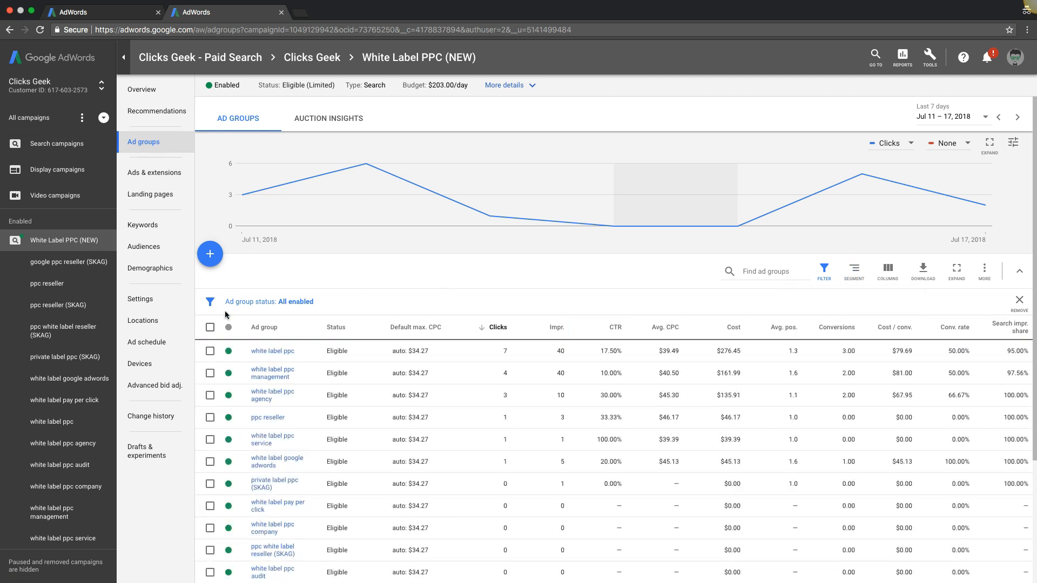
Step: Select all 13 ad groups and view their Auction insights
left_click(211, 327)
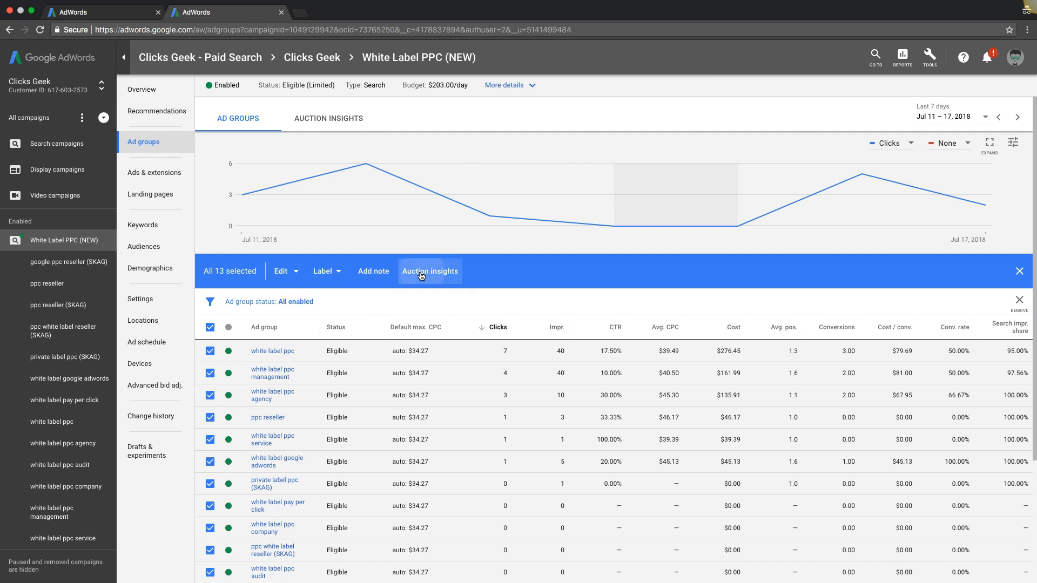
left_click(429, 272)
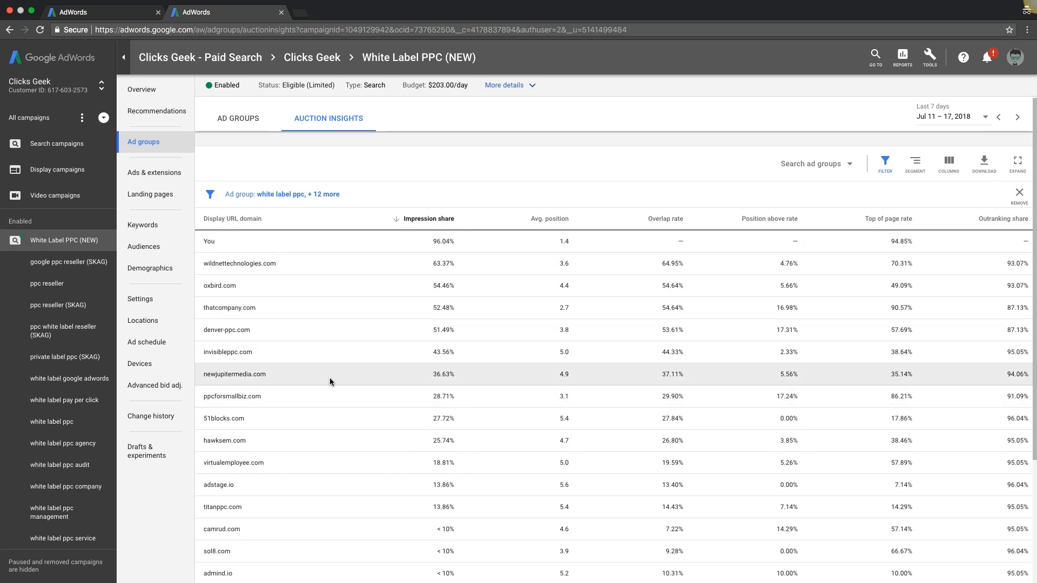
mouse_move(322, 290)
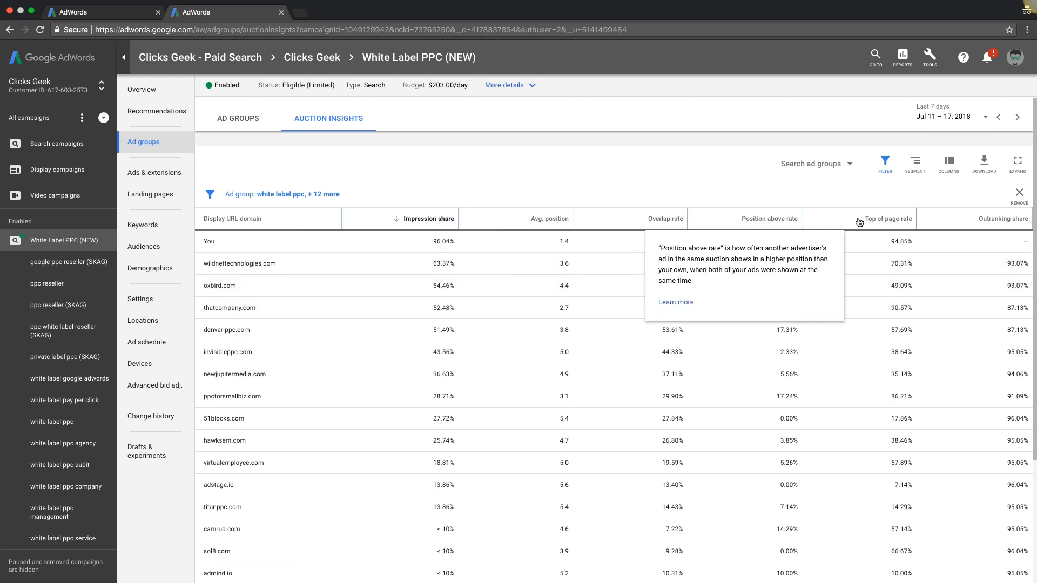
mouse_move(291, 254)
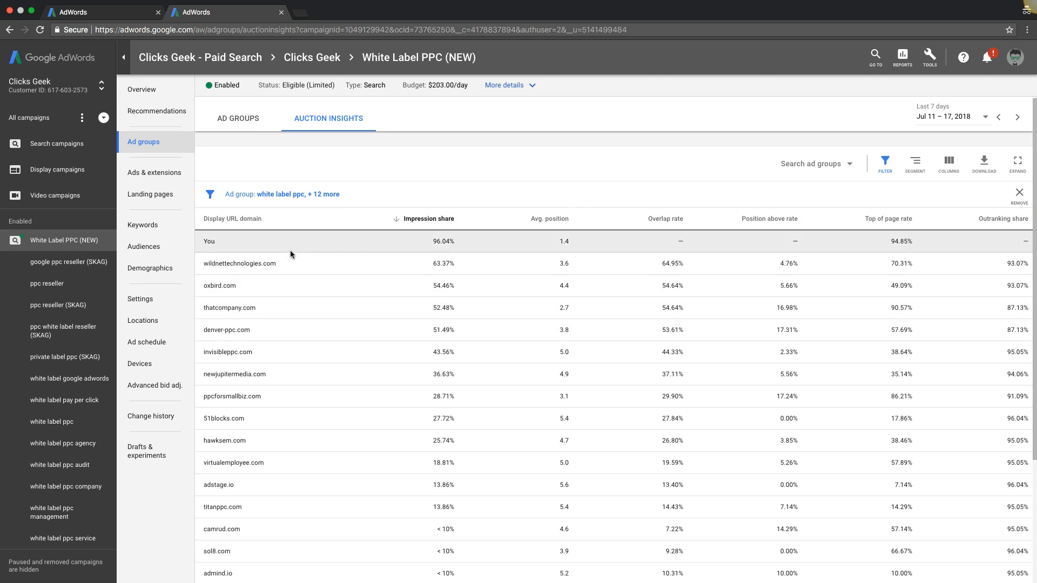
mouse_move(751, 254)
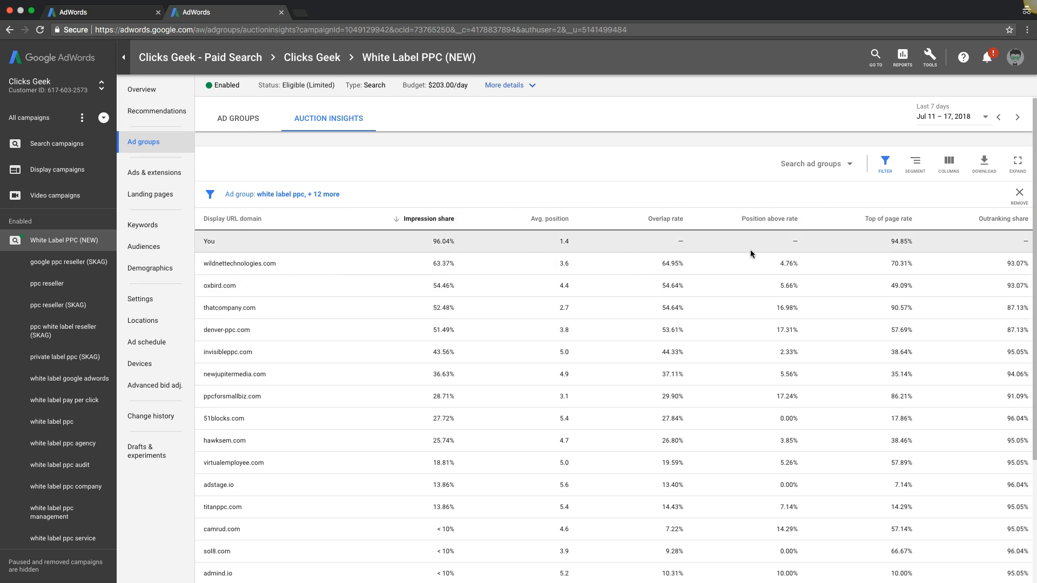
mouse_move(1019, 242)
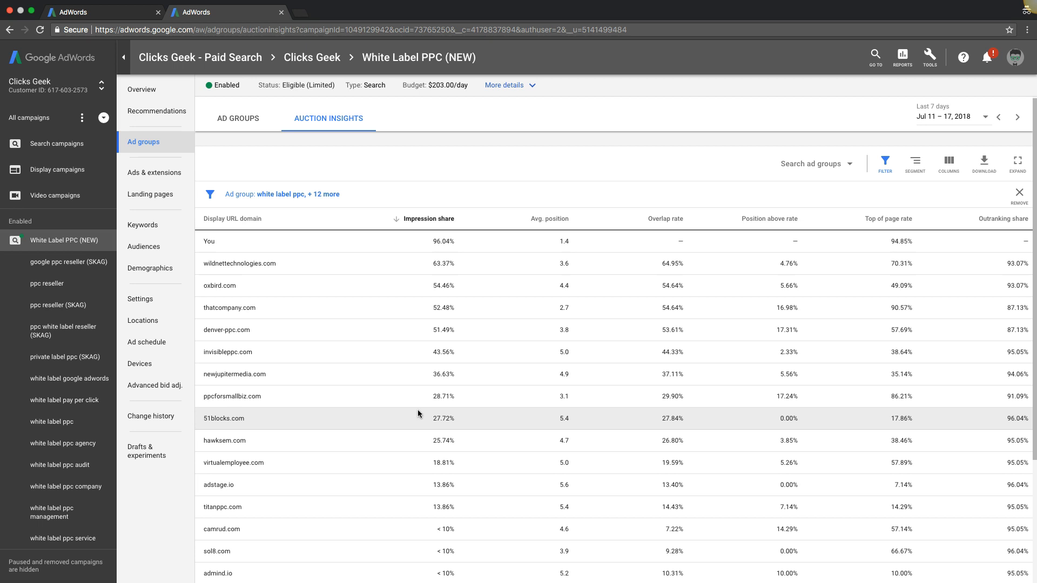
mouse_move(417, 397)
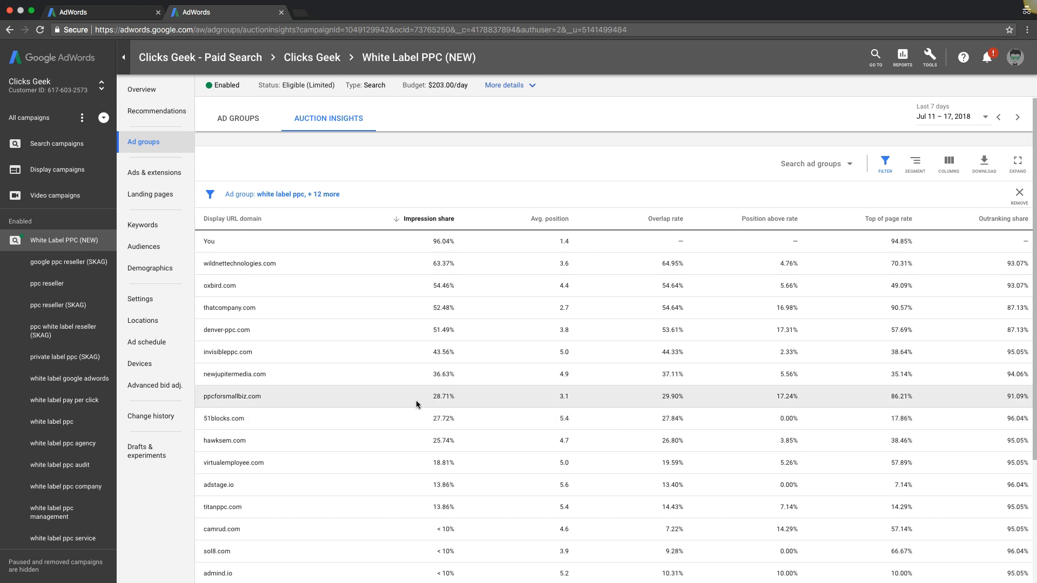
mouse_move(945, 123)
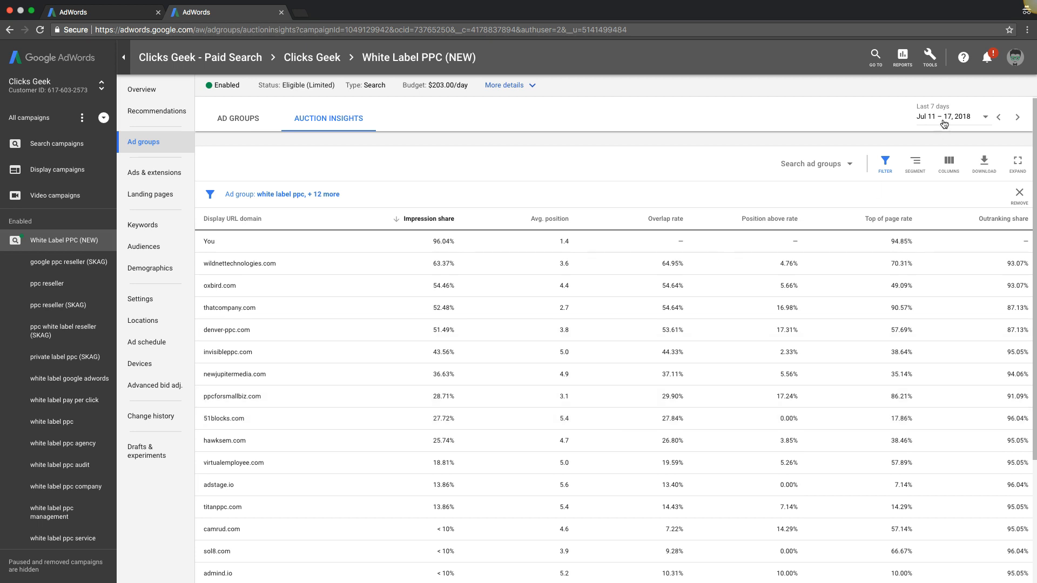
Step: Set the reporting period to Last 30 days (Jun 18 – Jul 17, 2018)
left_click(944, 117)
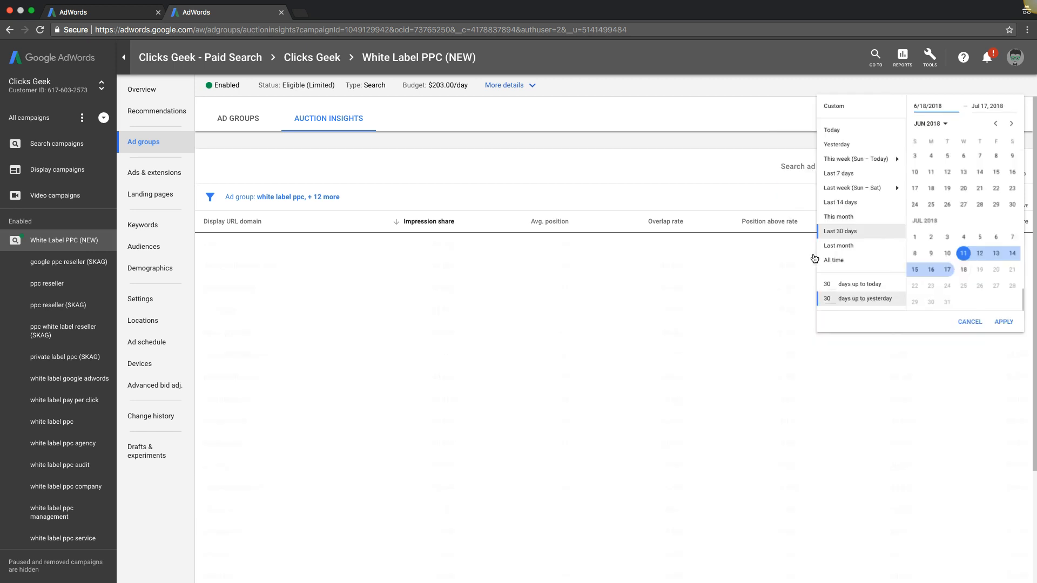
left_click(1003, 322)
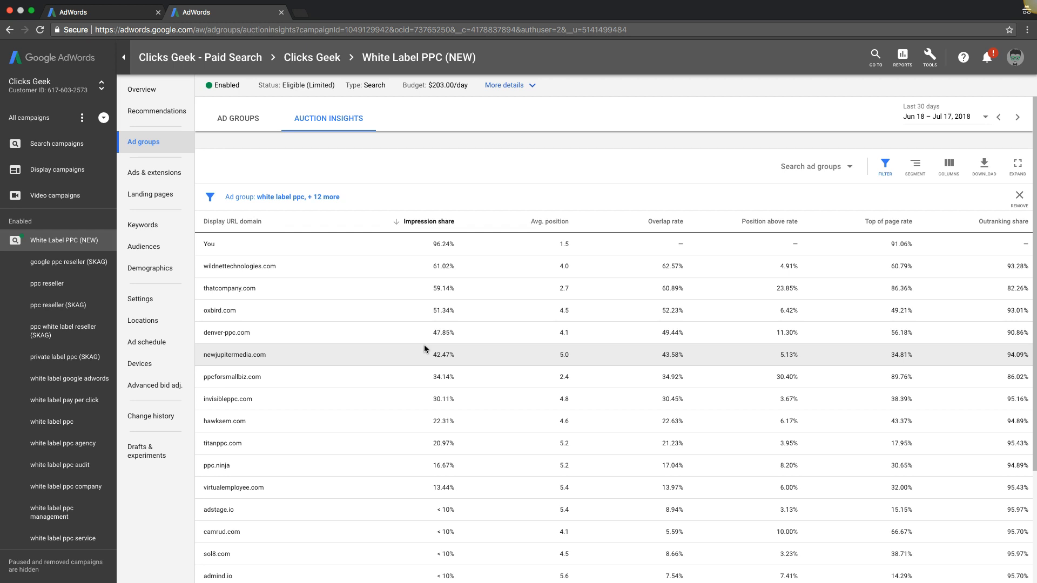
mouse_move(412, 333)
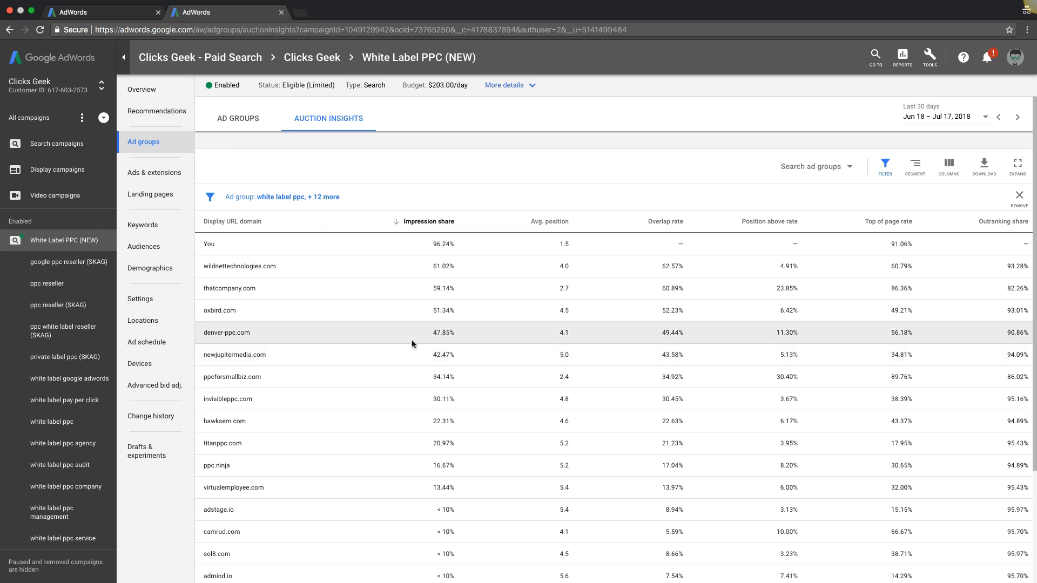
mouse_move(278, 265)
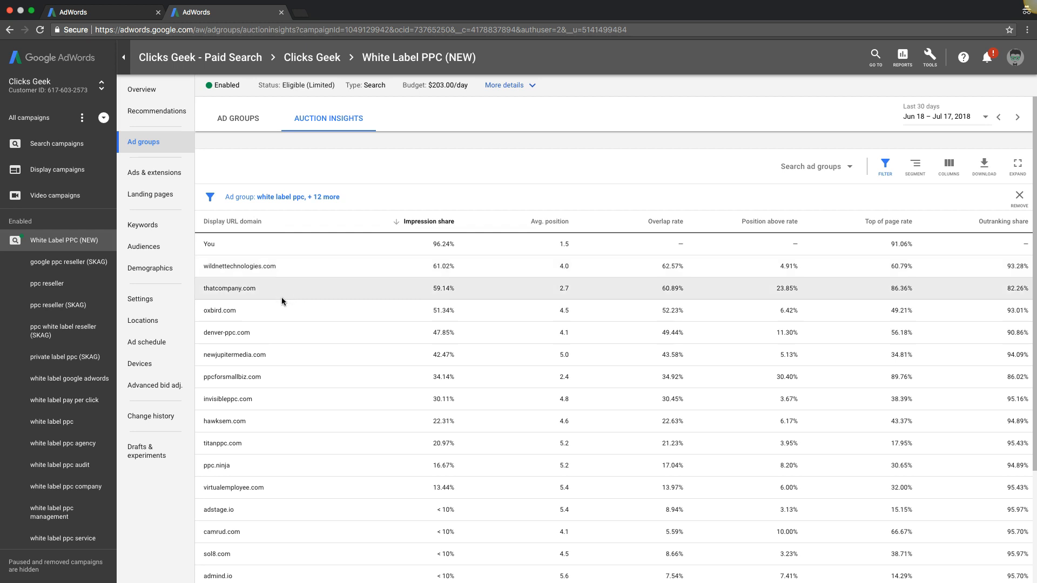
mouse_move(270, 320)
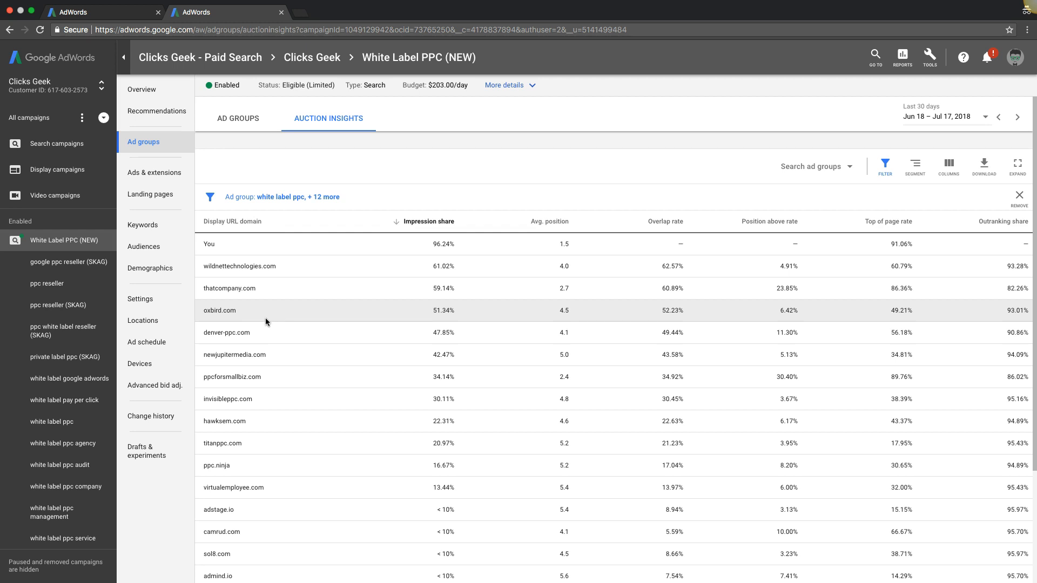
mouse_move(259, 325)
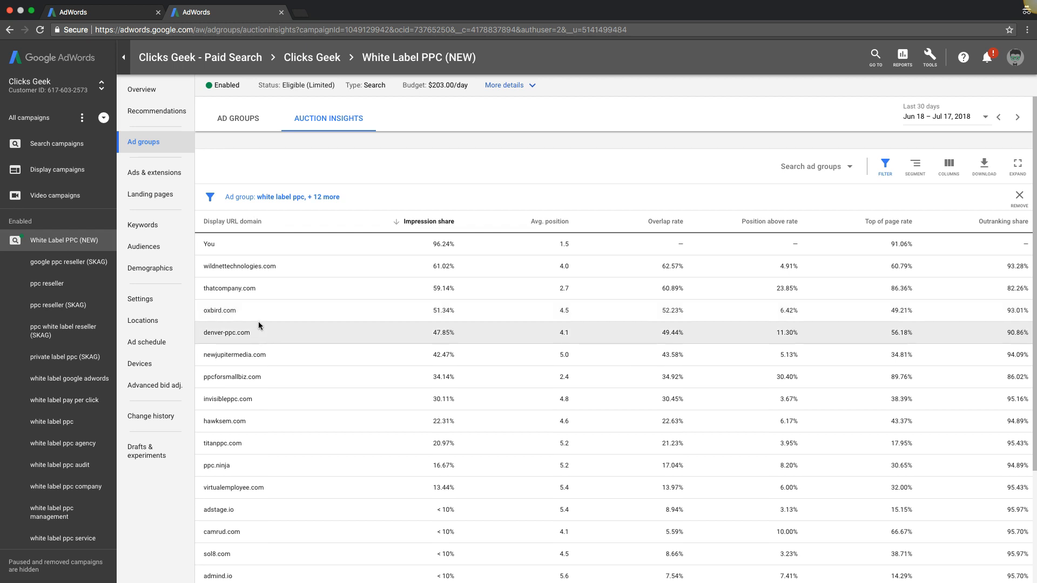
mouse_move(555, 292)
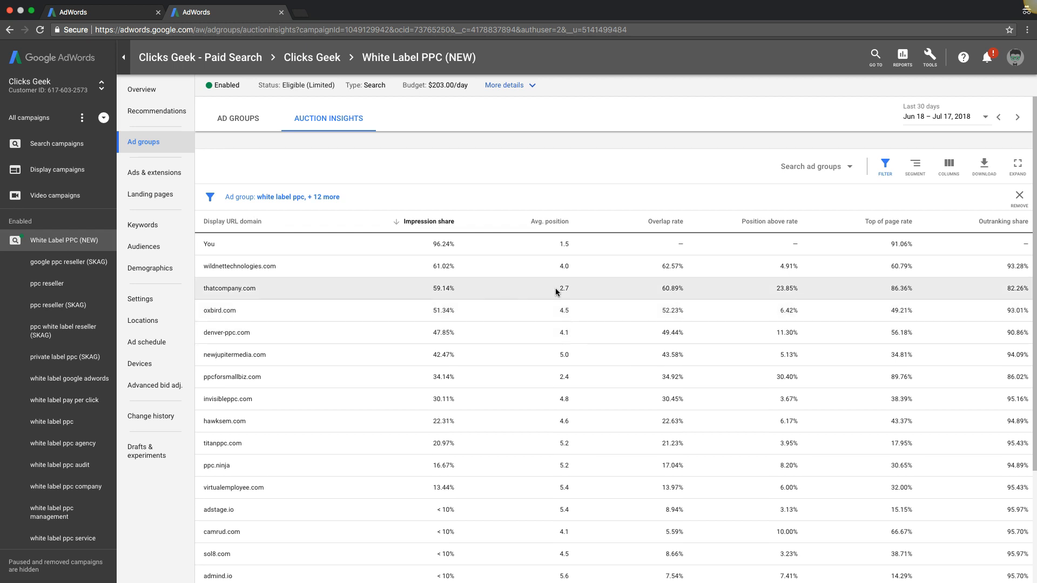
mouse_move(320, 310)
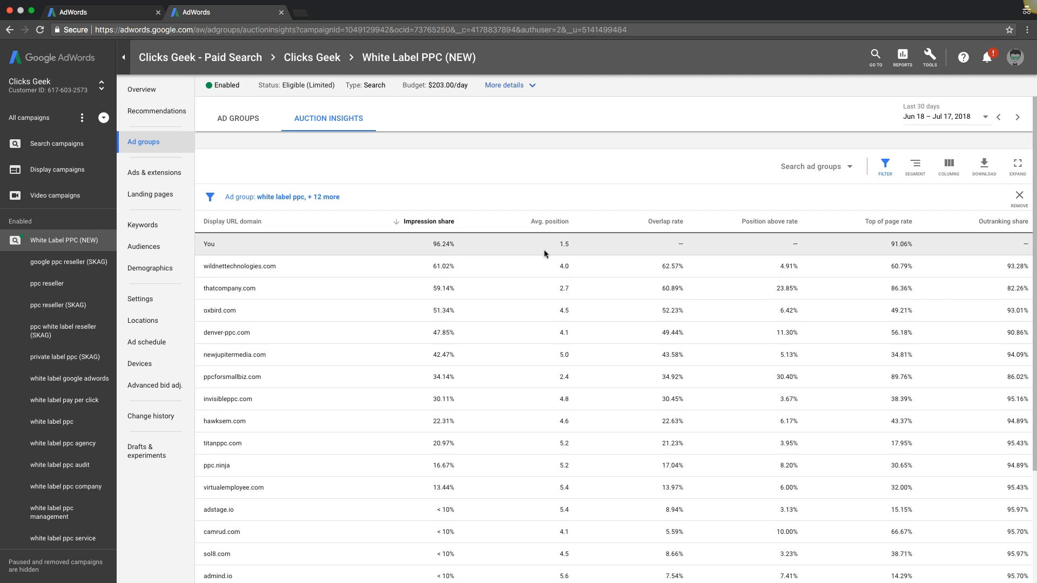
mouse_move(550, 220)
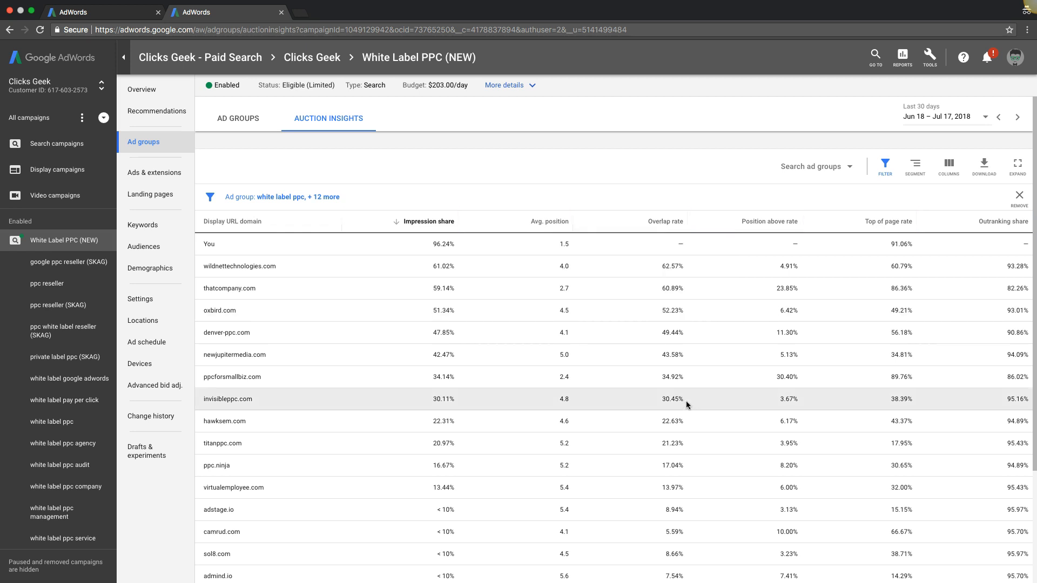
mouse_move(673, 275)
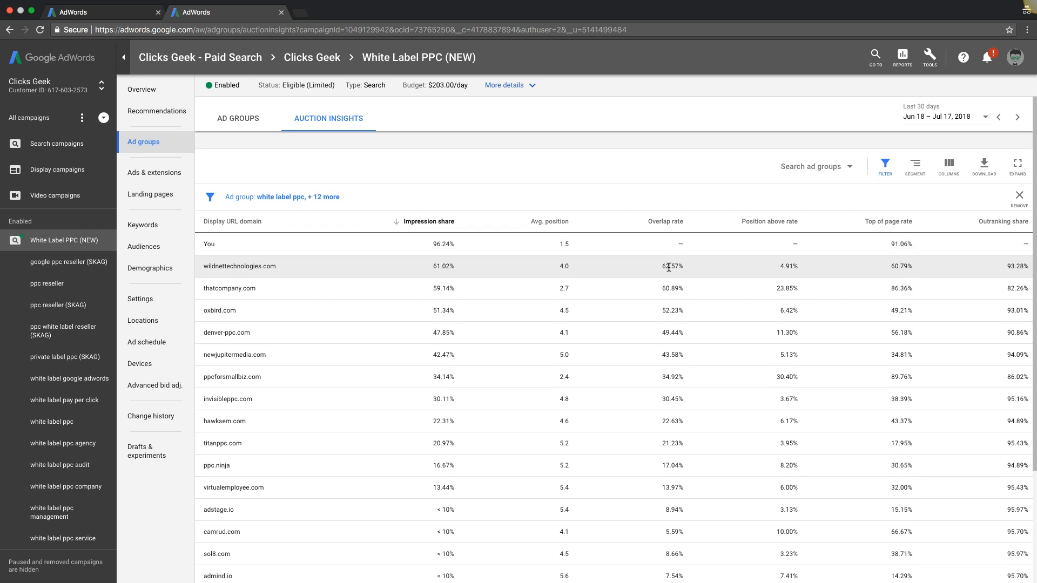
mouse_move(672, 267)
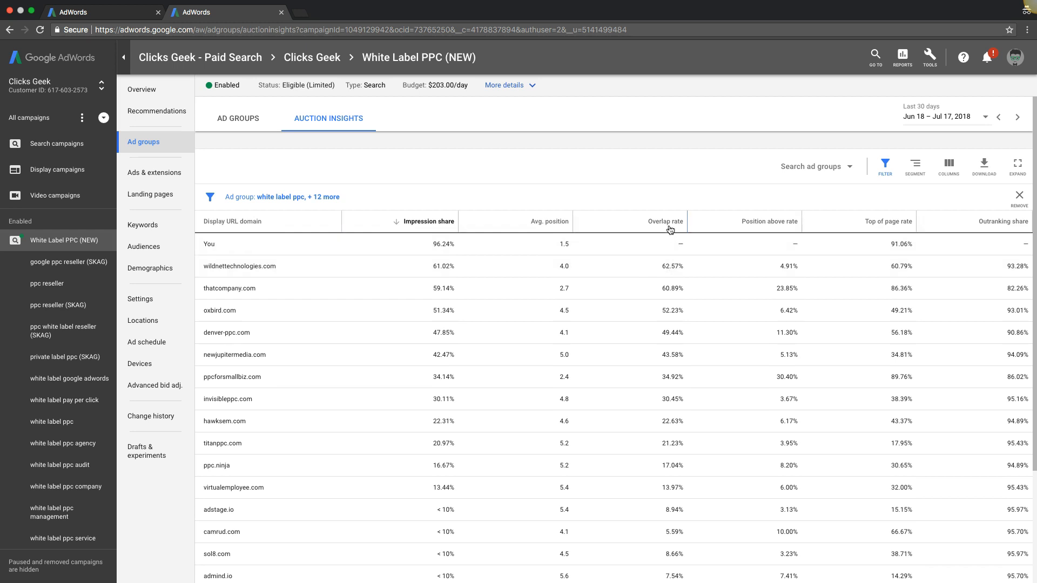
mouse_move(691, 288)
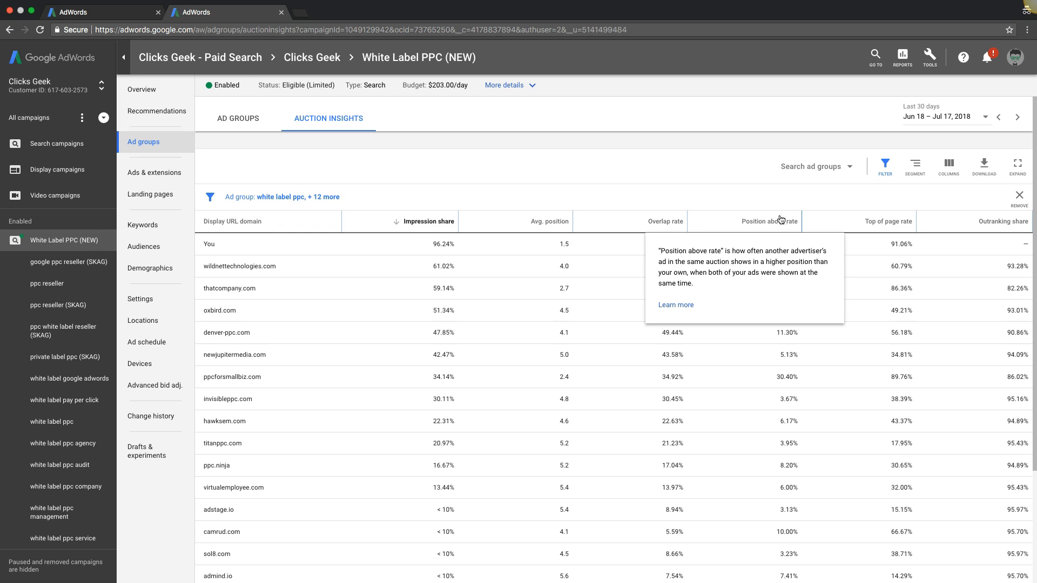
mouse_move(796, 266)
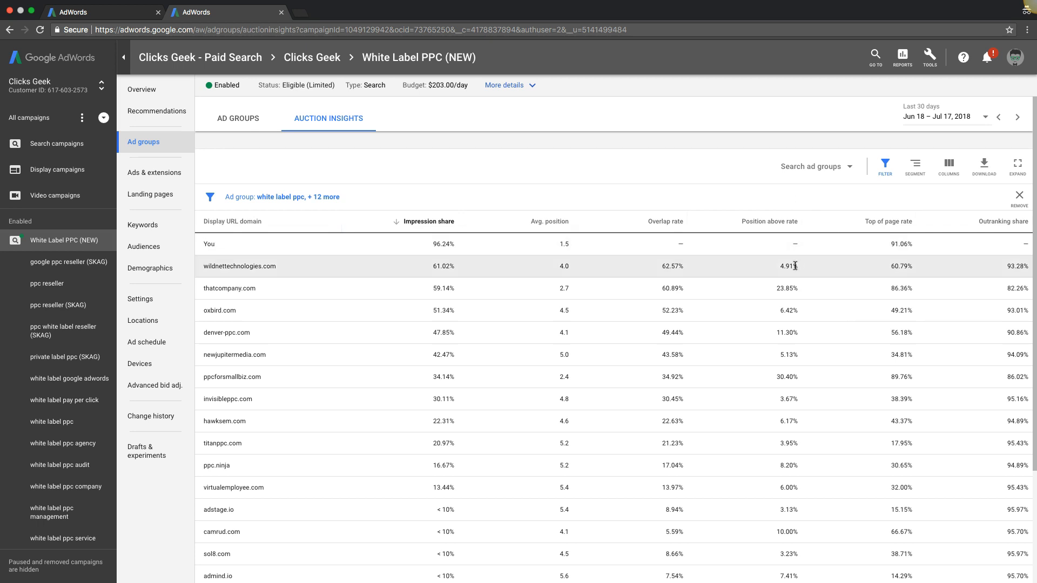
mouse_move(799, 399)
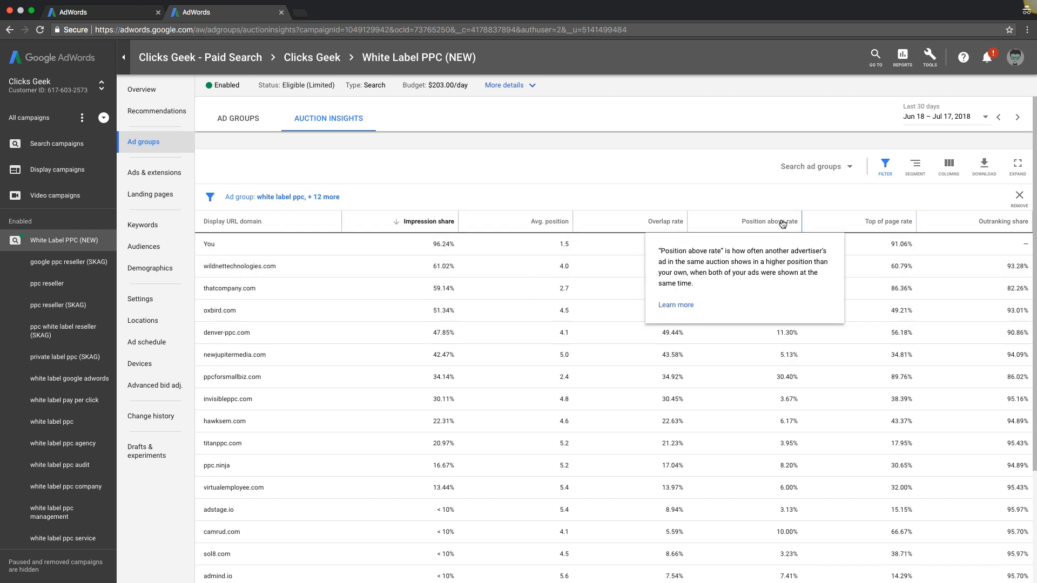
mouse_move(893, 222)
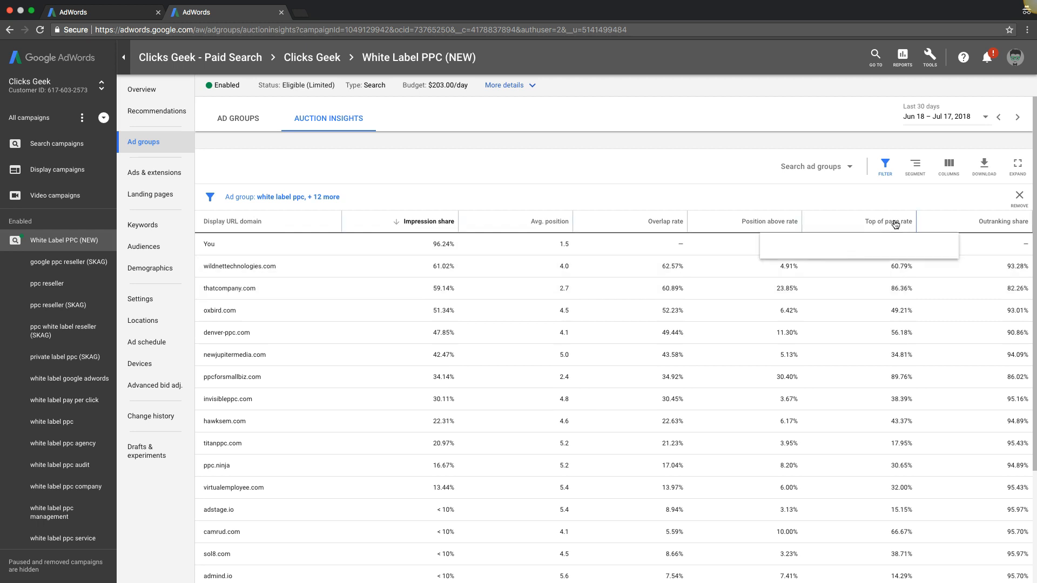
Step: Sort competitors by Top of page rate, highest first
left_click(886, 221)
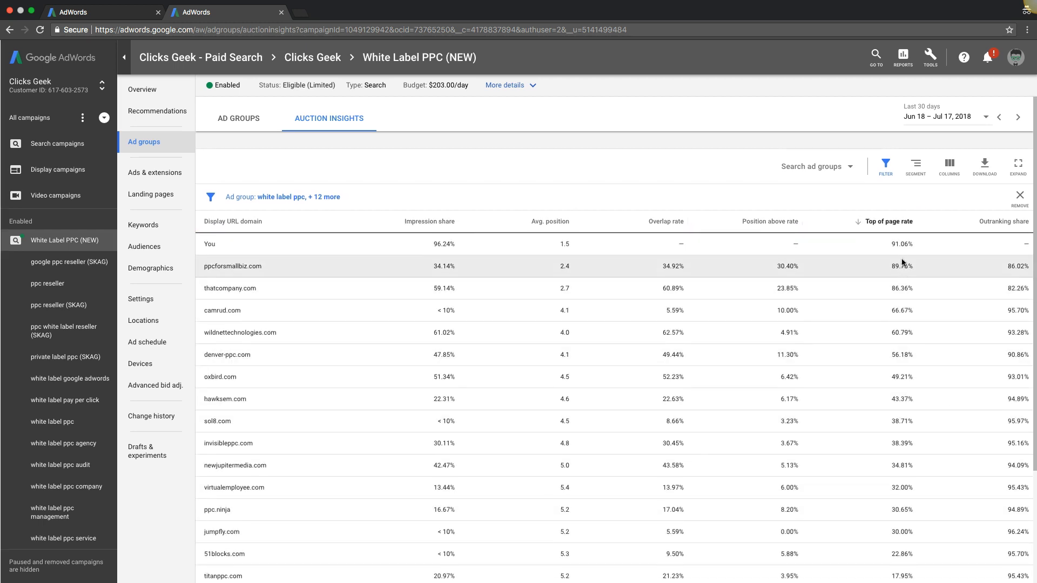
Step: Re-sort Top of page rate ascending so searchmax.com.au (12.50%) leads
scroll("down", 3)
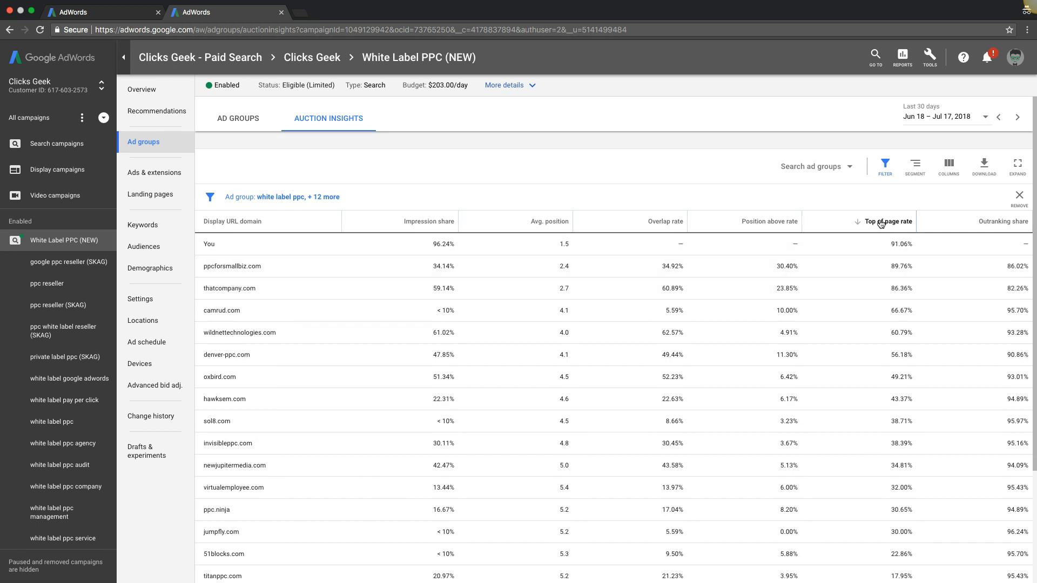
left_click(887, 220)
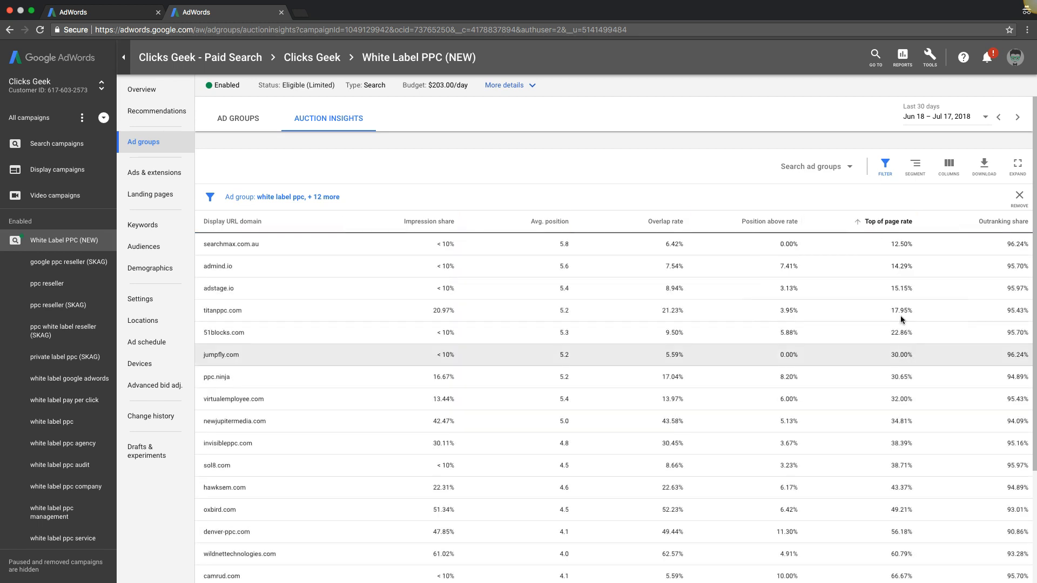
mouse_move(1004, 221)
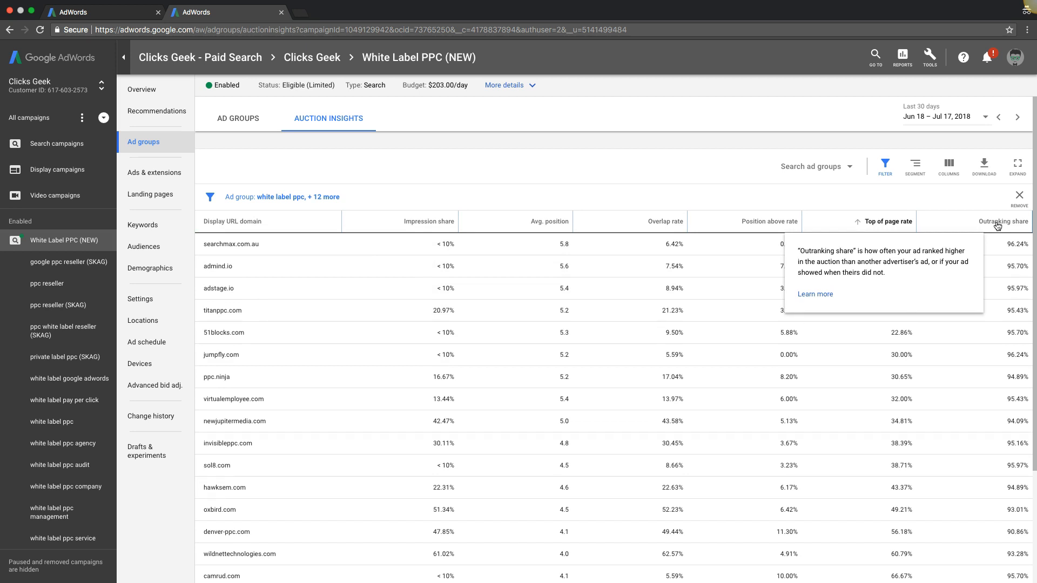
mouse_move(956, 216)
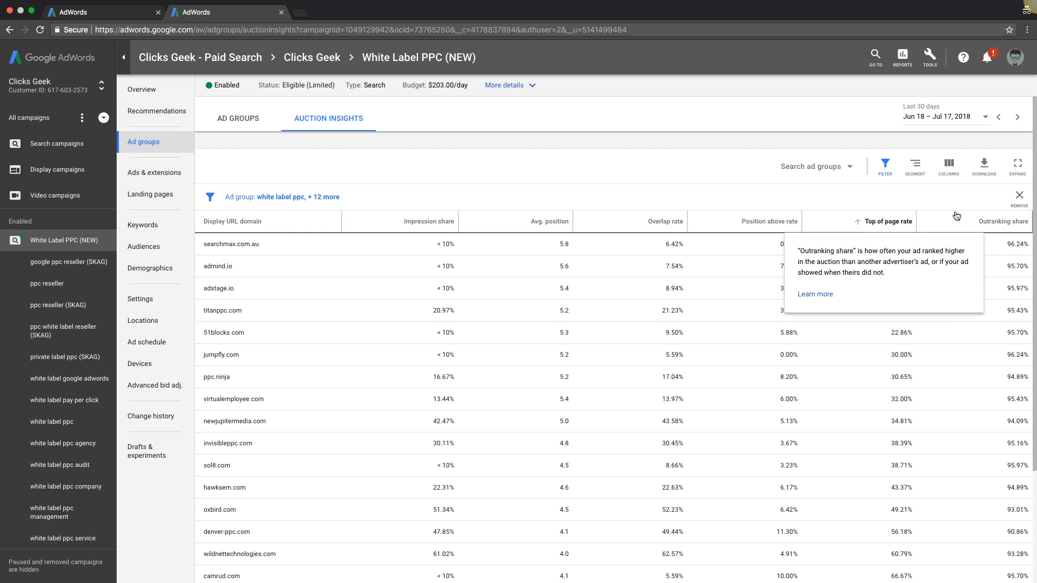
mouse_move(533, 262)
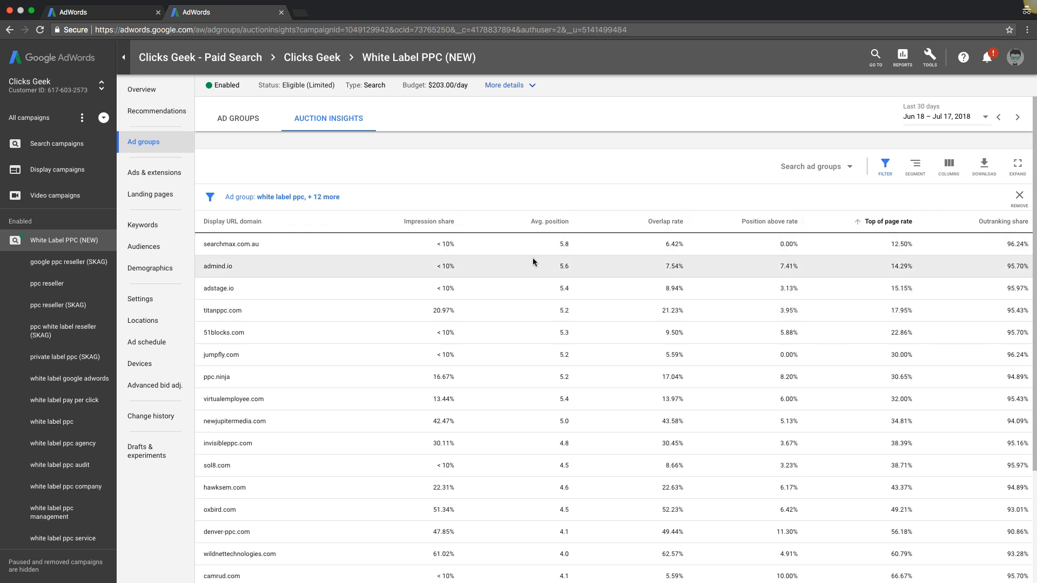
Step: Sort competitors by Display URL domain A–Z, starting with 51blocks.com
left_click(232, 222)
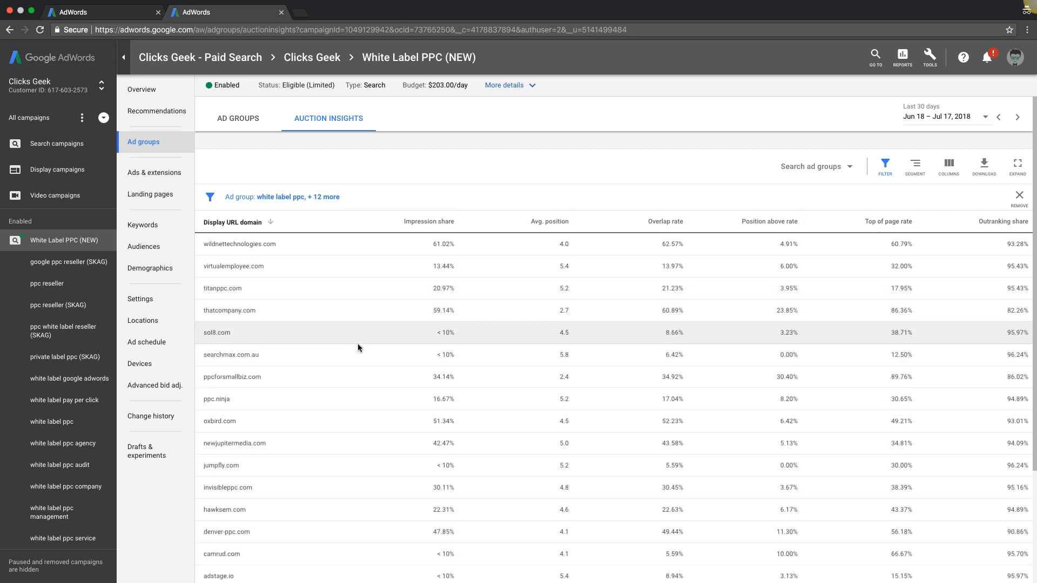
left_click(233, 222)
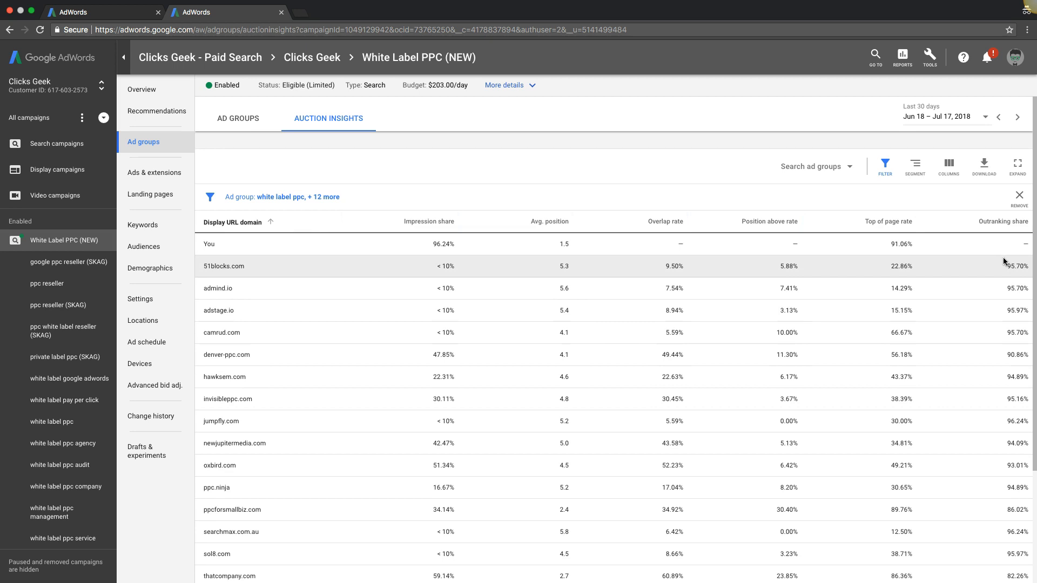
mouse_move(1008, 274)
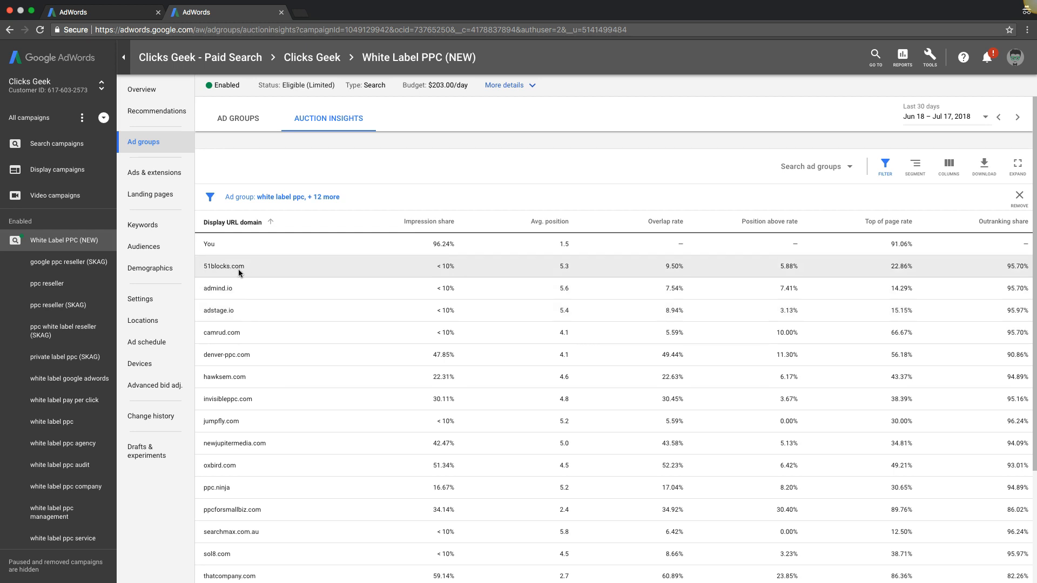
mouse_move(248, 272)
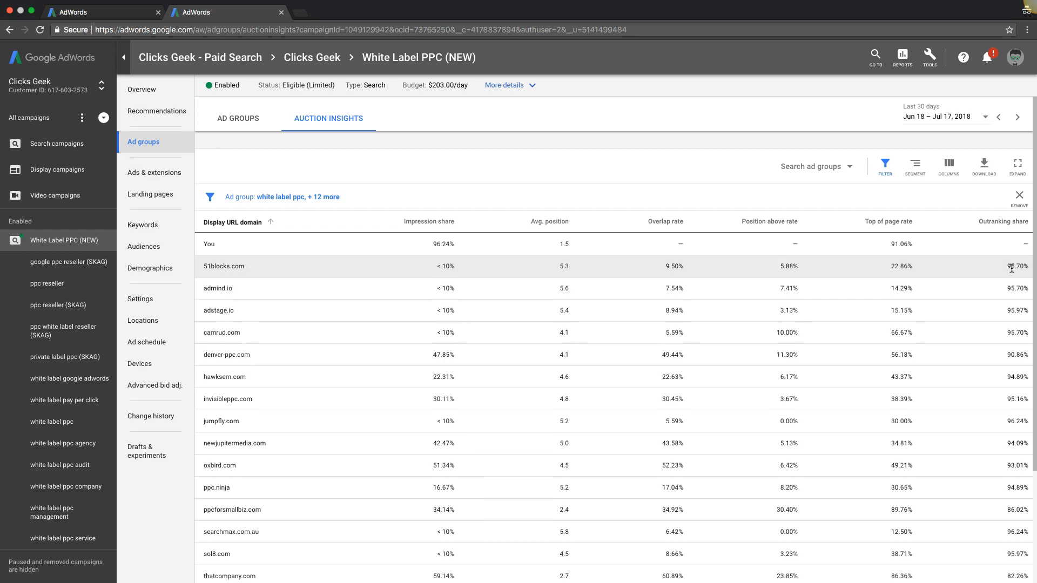
mouse_move(992, 271)
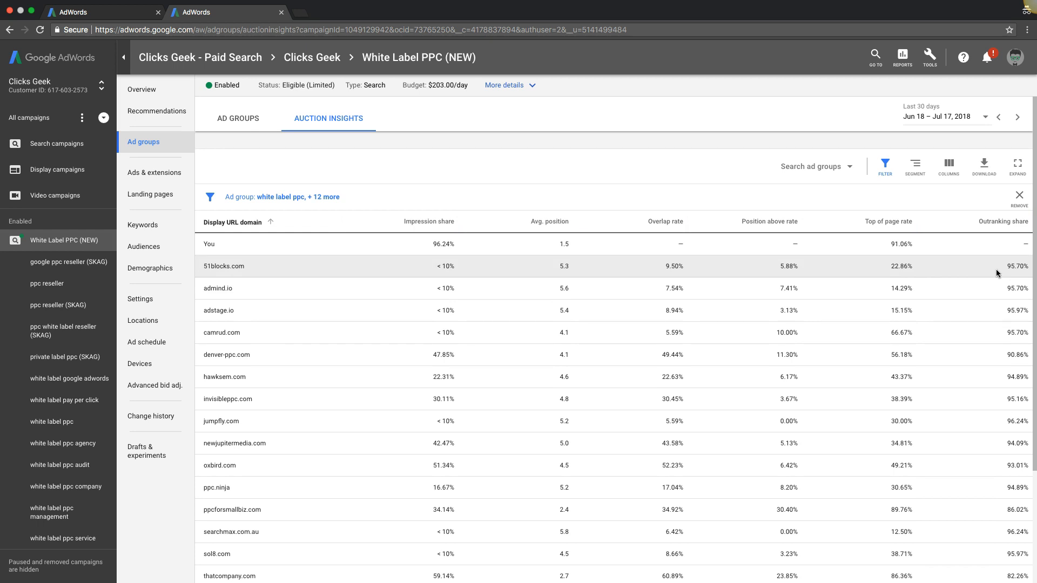
mouse_move(259, 246)
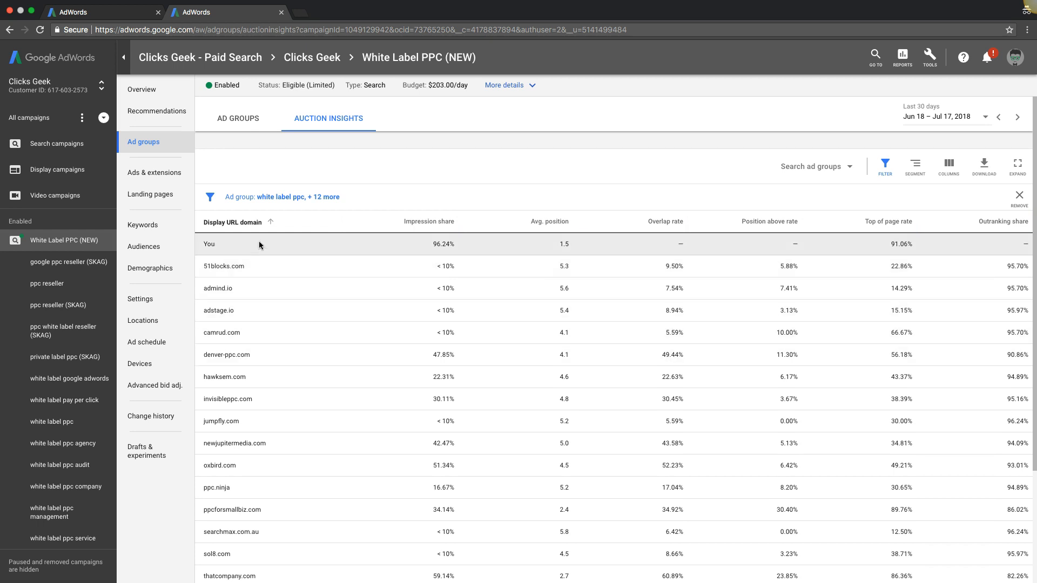
mouse_move(341, 421)
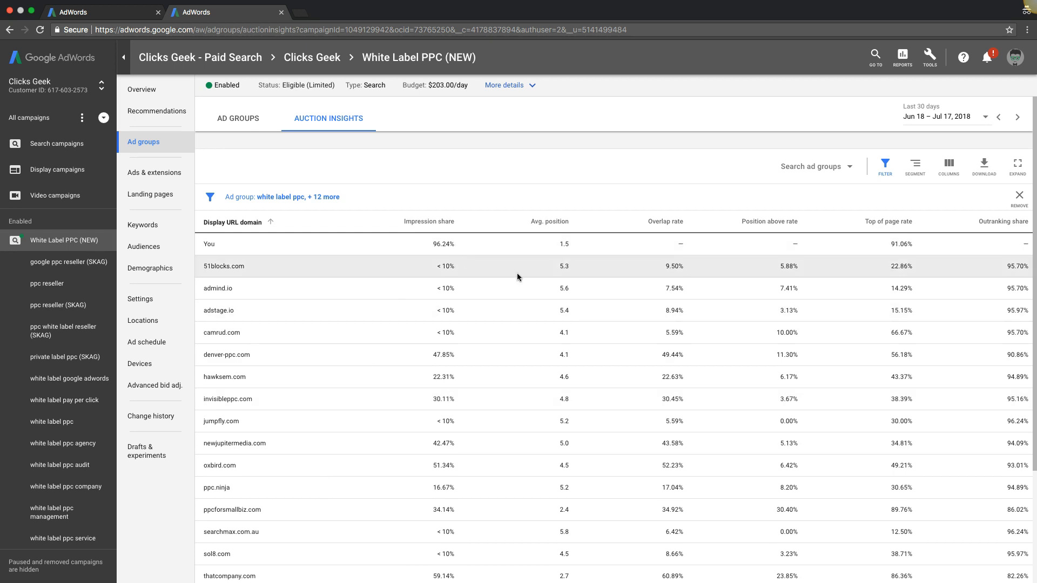
mouse_move(823, 236)
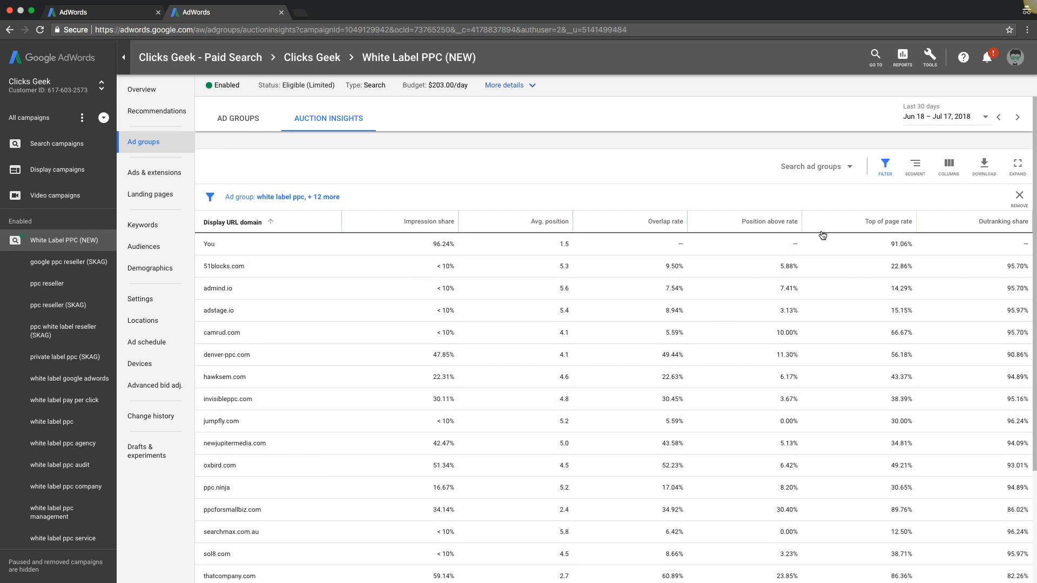
mouse_move(769, 222)
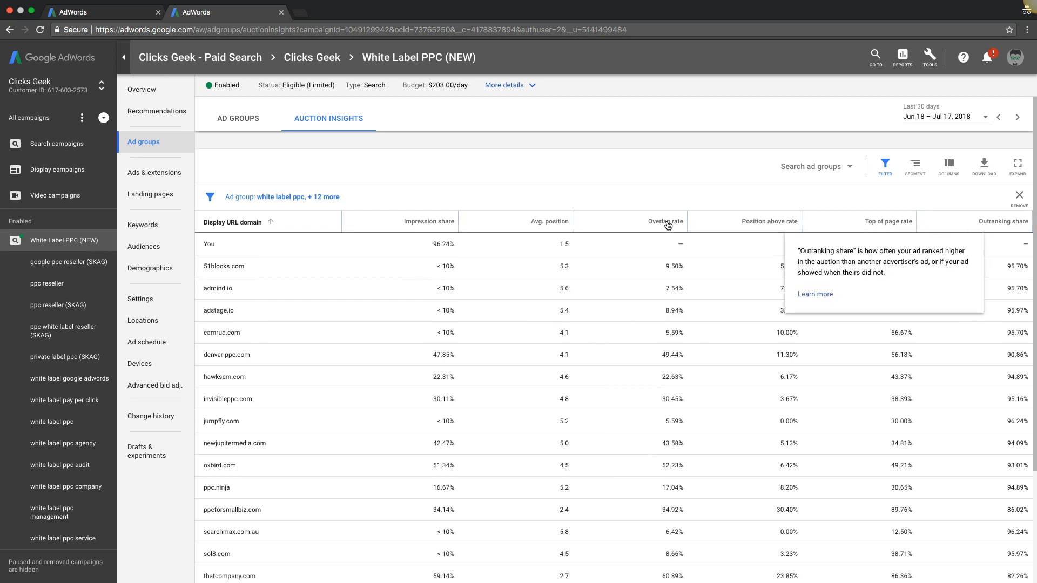
mouse_move(535, 188)
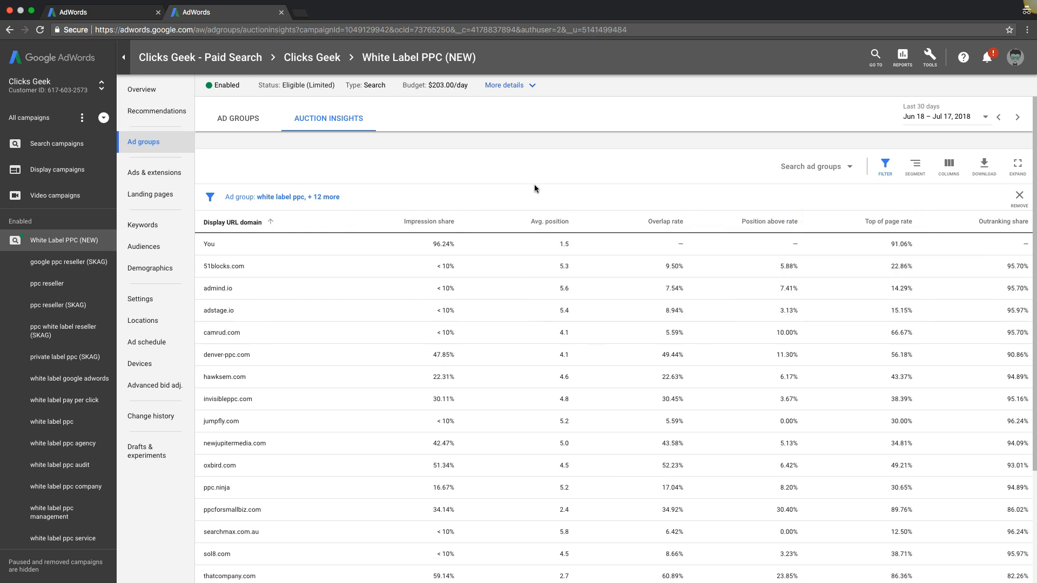
mouse_move(537, 192)
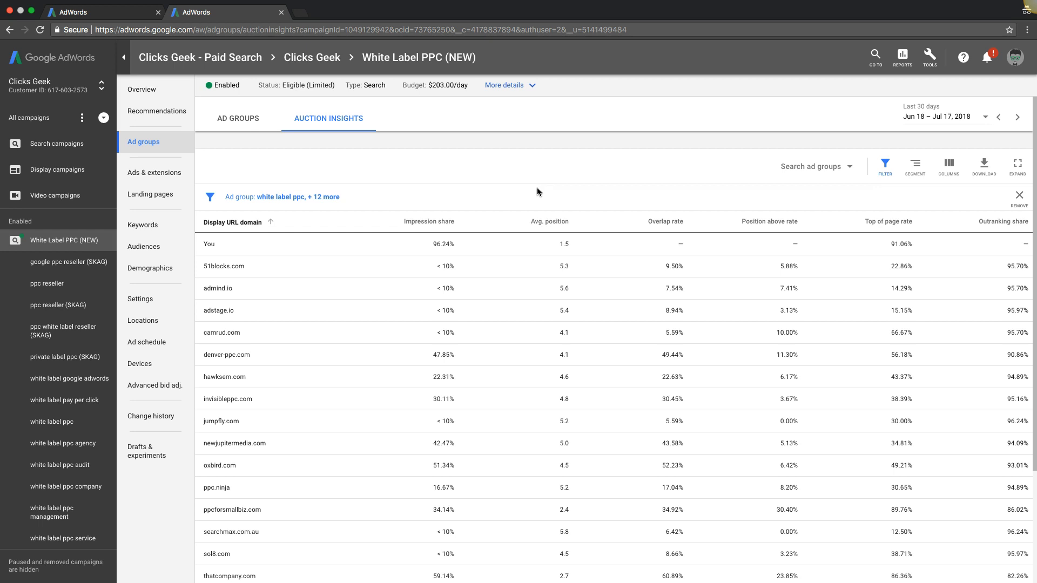
mouse_move(511, 173)
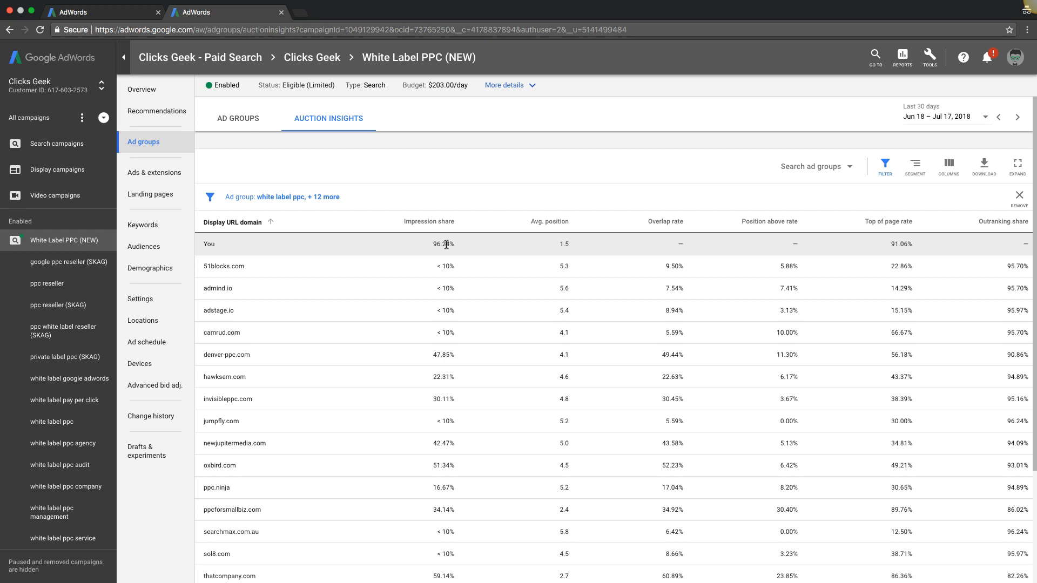
mouse_move(473, 249)
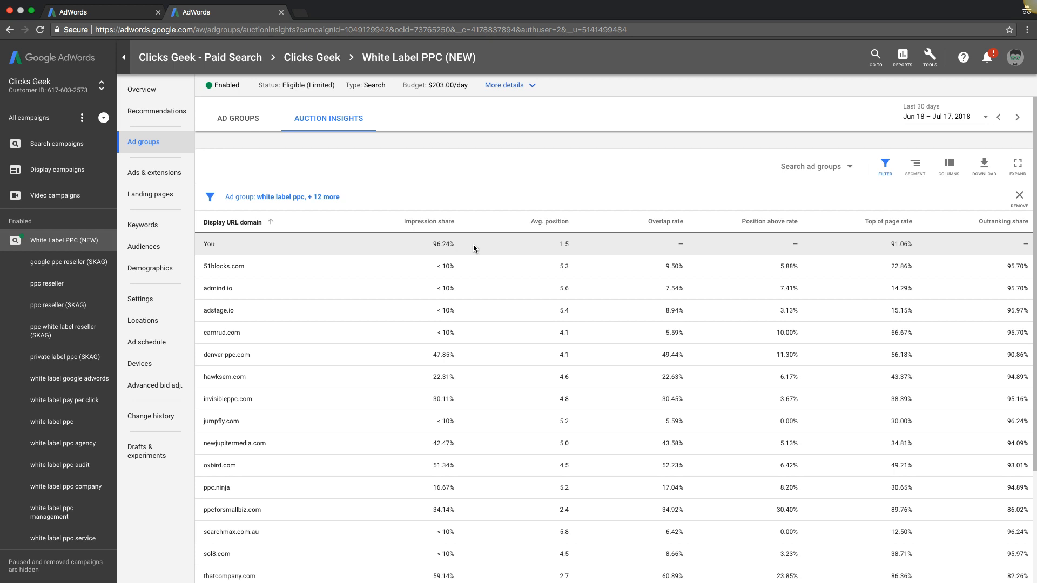
mouse_move(746, 288)
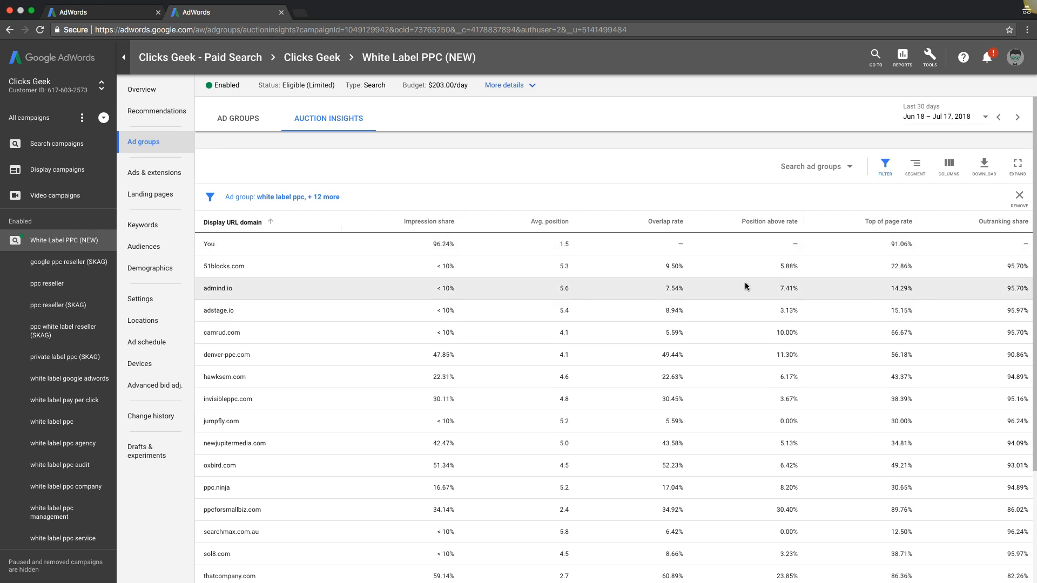
mouse_move(375, 338)
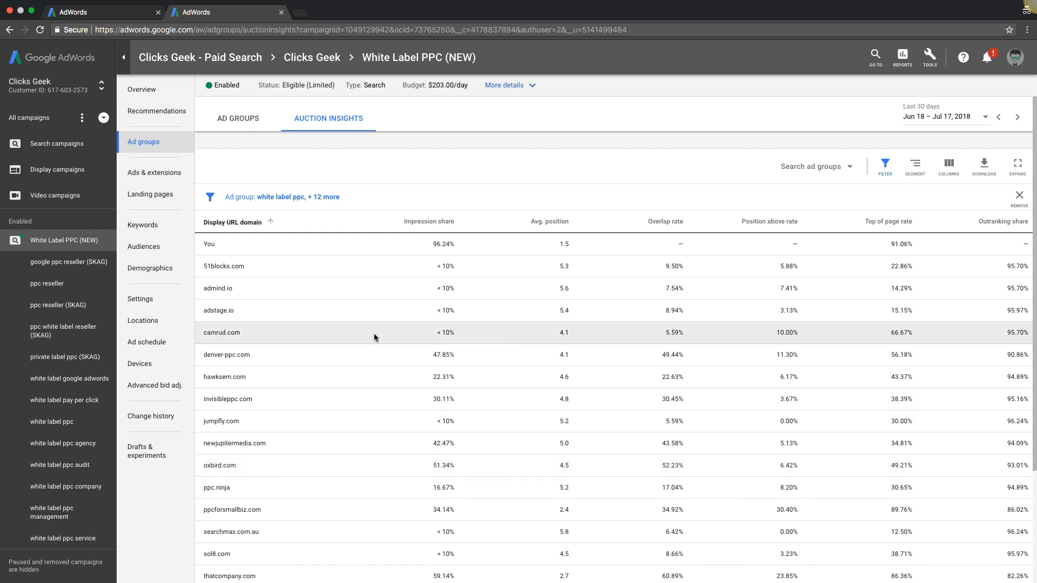